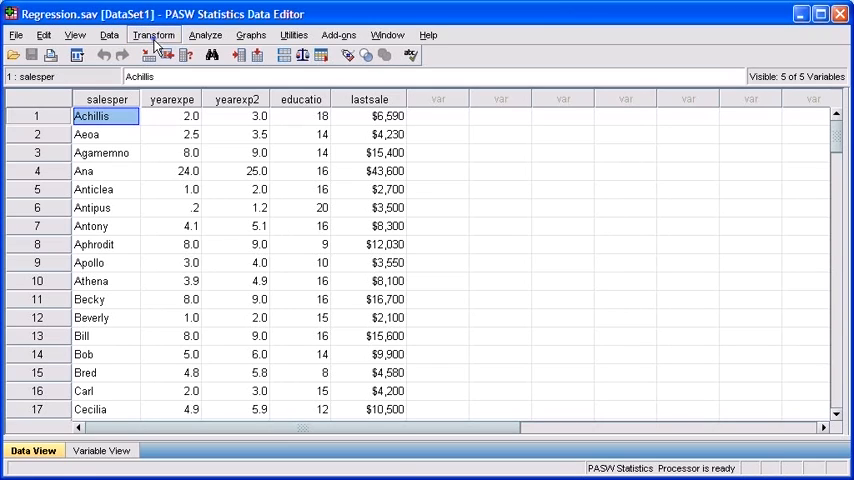
Step: Start Compute Variable from the Transform menu
click(154, 34)
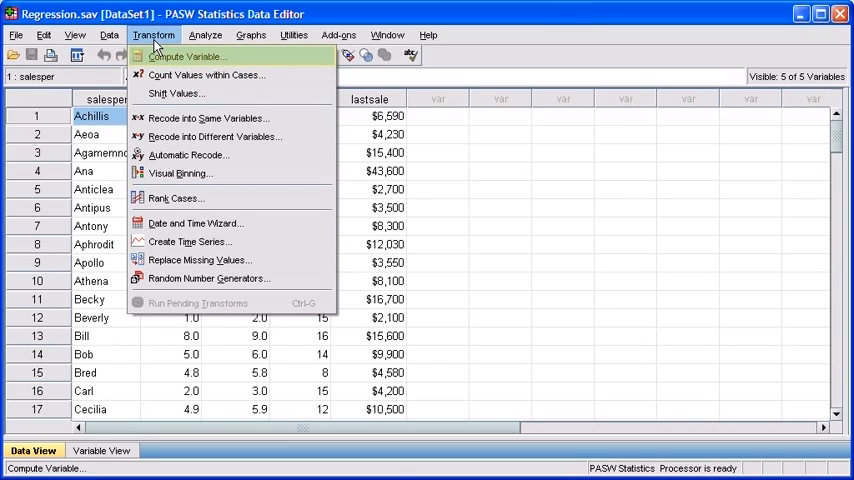
mouse_move(184, 56)
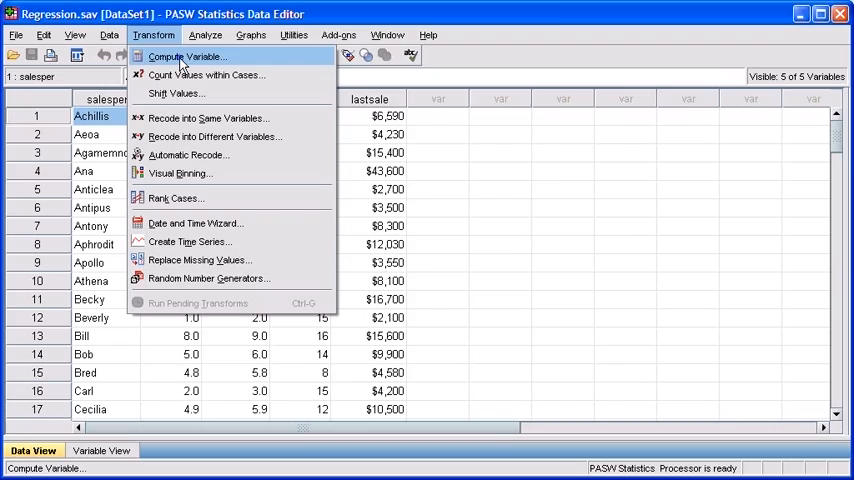
click(184, 56)
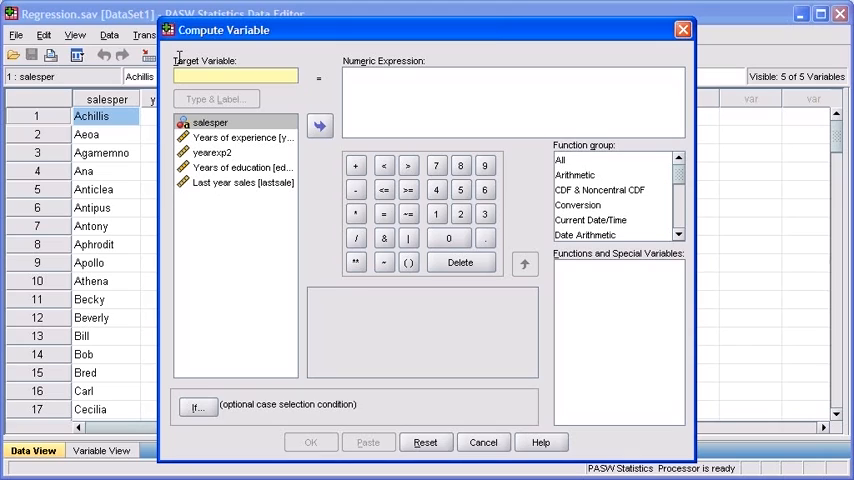
Step: Name the target variable 'Simple' and move to the Numeric Expression box
text(Simpl)
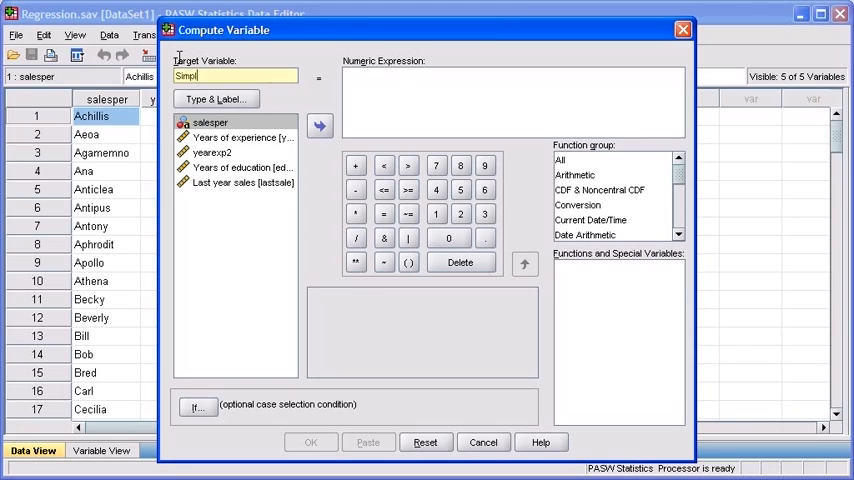
text(e)
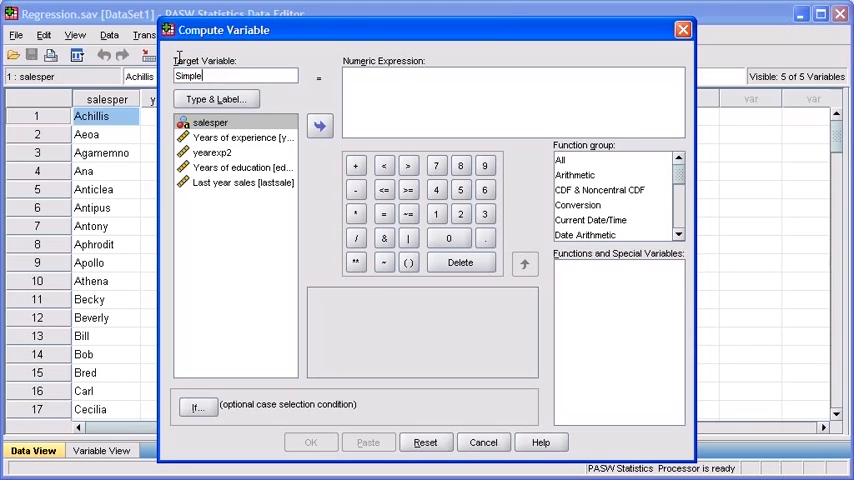
click(516, 102)
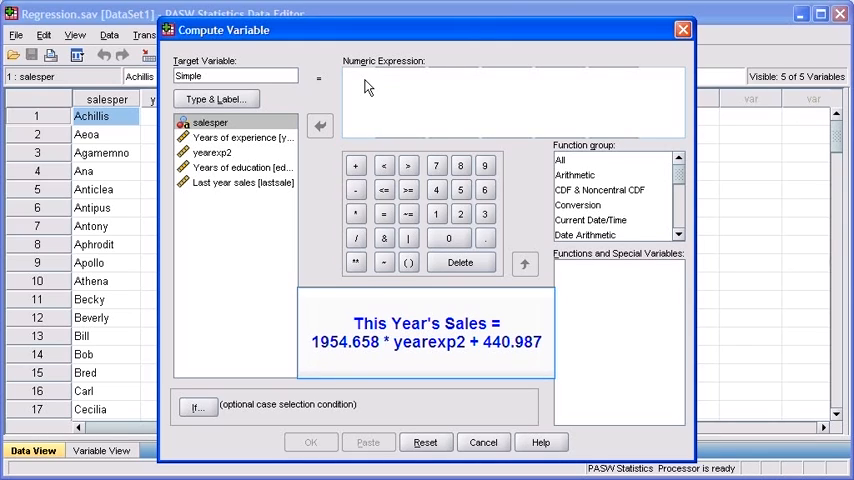
Step: Enter the slope coefficient 1954.658 with the keypad
click(436, 212)
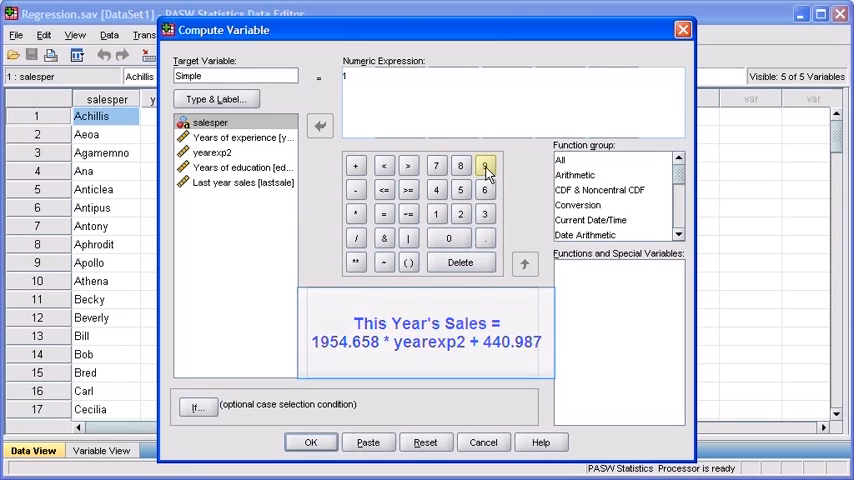
click(484, 164)
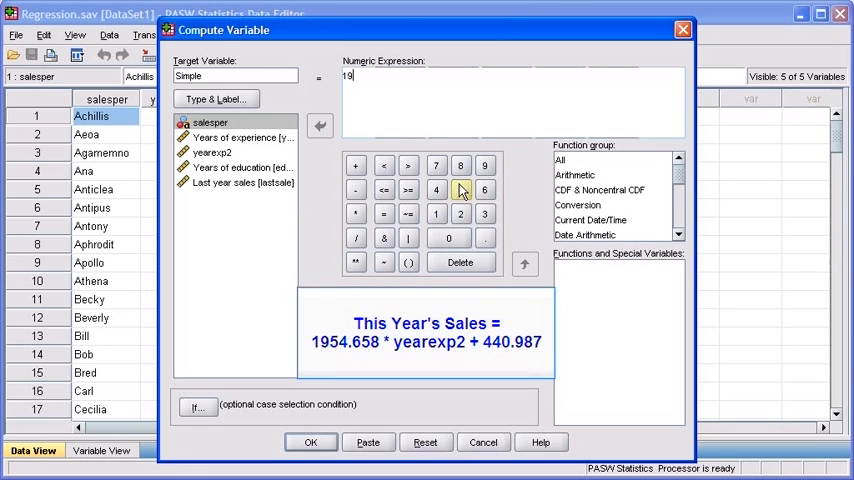
click(460, 190)
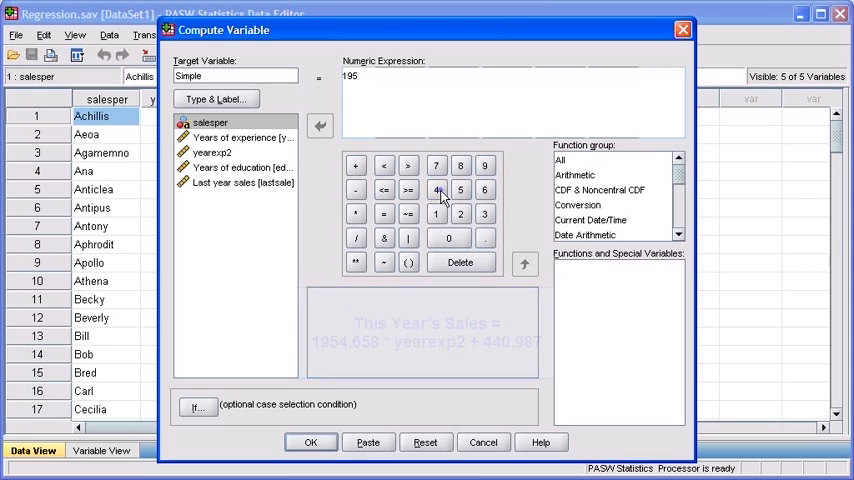
click(436, 190)
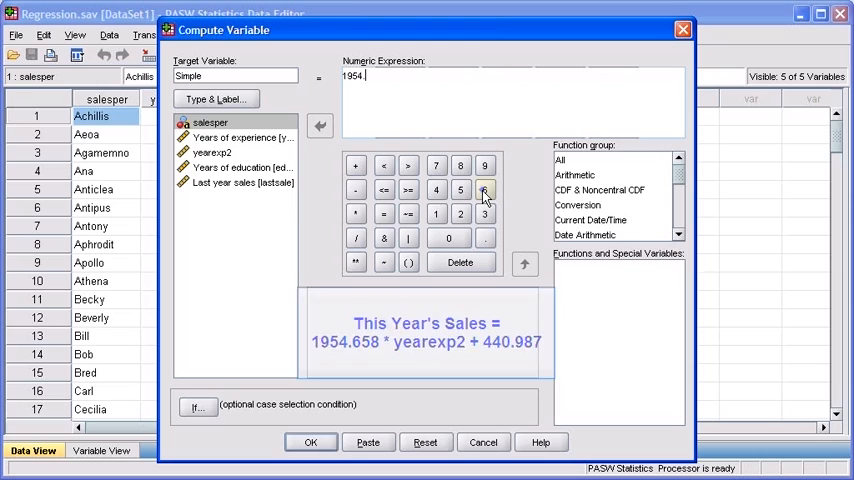
click(484, 190)
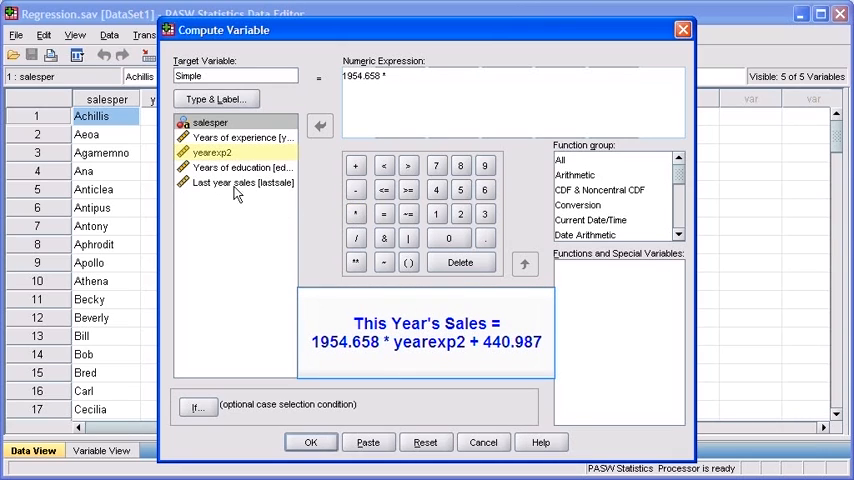
Step: Complete the formula 1954.658 * yearexp2 + 440.987 and compute Simple
click(212, 152)
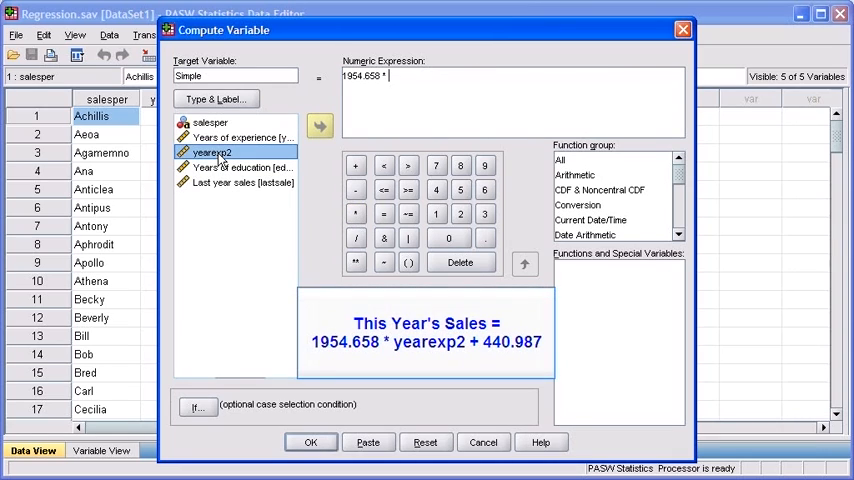
click(320, 126)
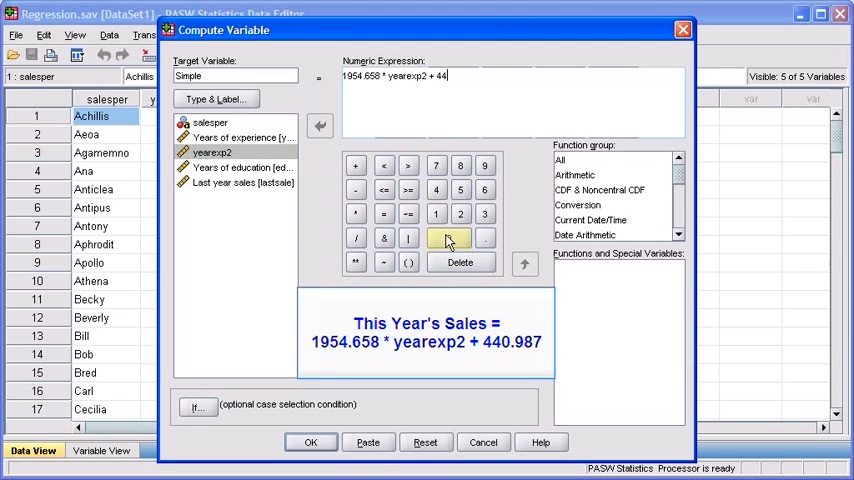
click(460, 238)
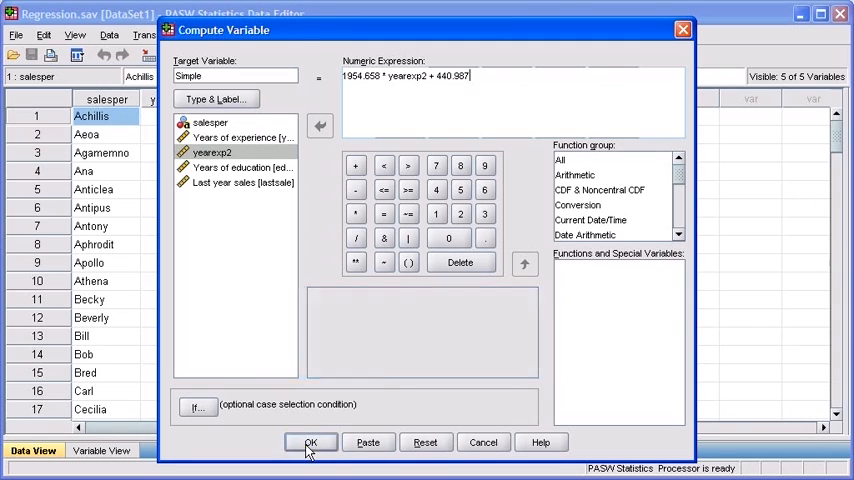
click(310, 442)
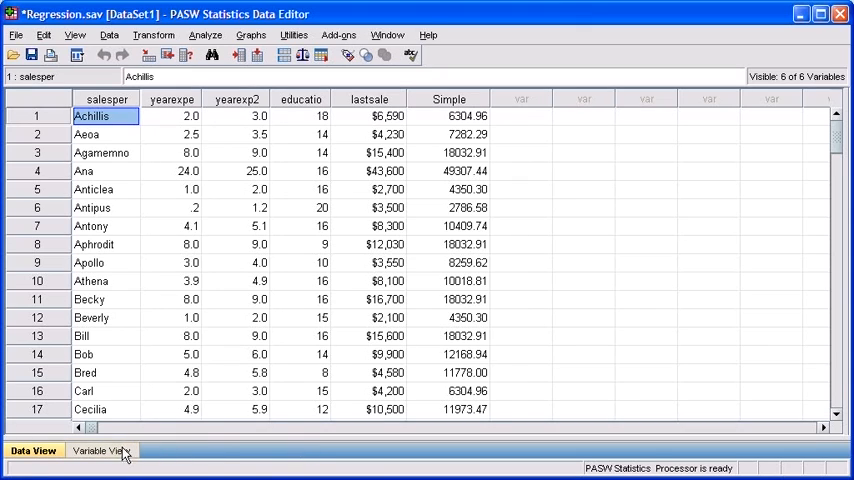
Step: In Variable View, bring up the Type settings for Simple (Numeric, width 8, 2 decimals)
click(100, 450)
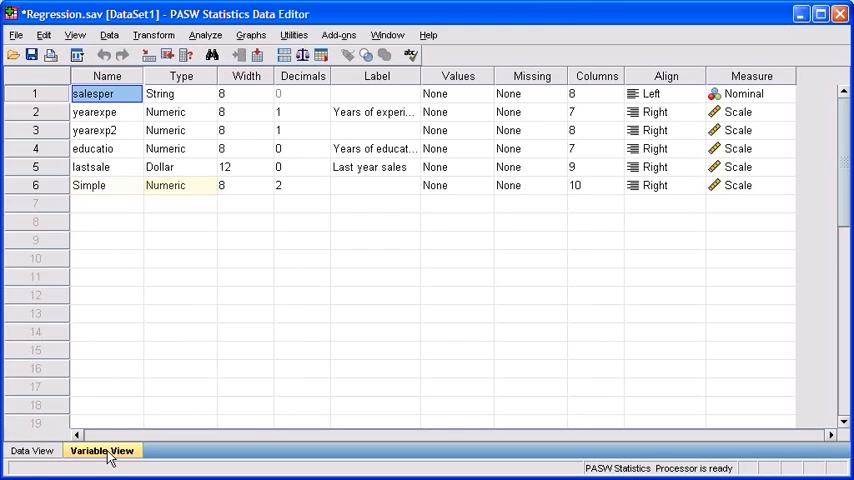
click(180, 184)
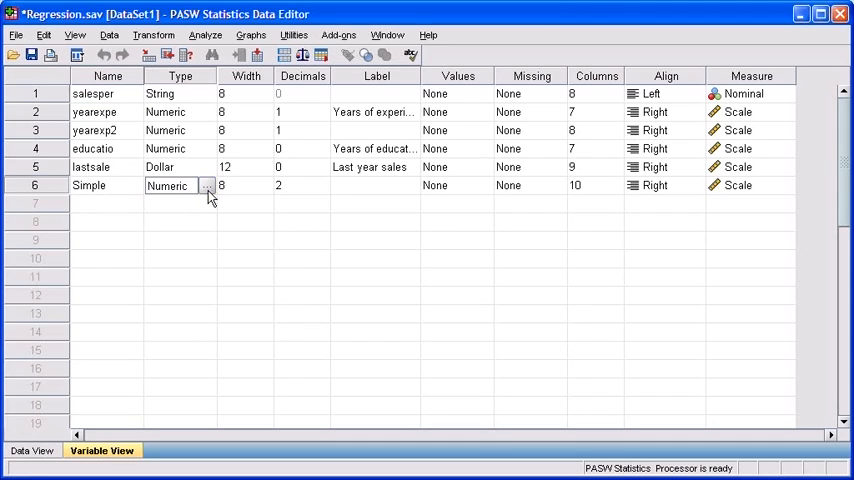
click(208, 184)
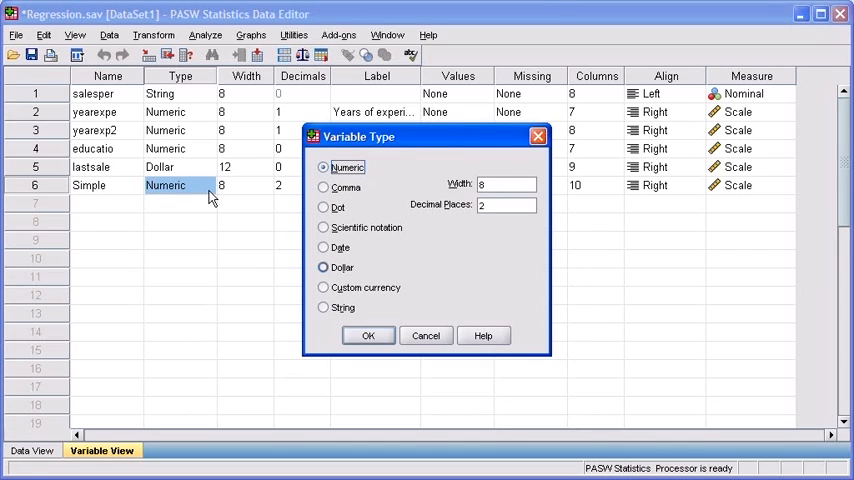
Step: Make Simple a Dollar variable with the $###.## pattern and view the values in Data View
click(324, 268)
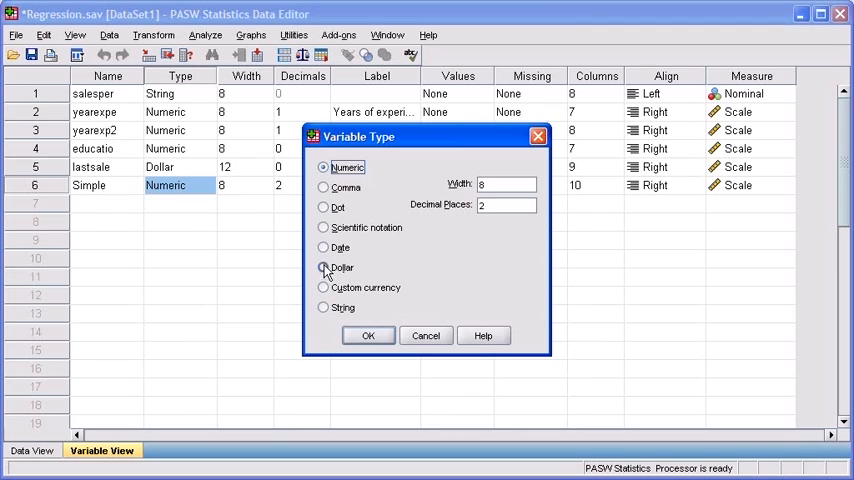
click(324, 268)
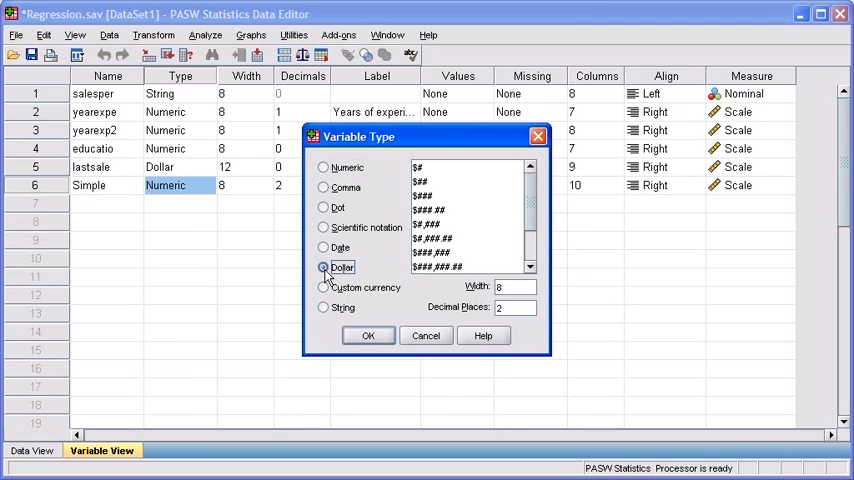
click(430, 208)
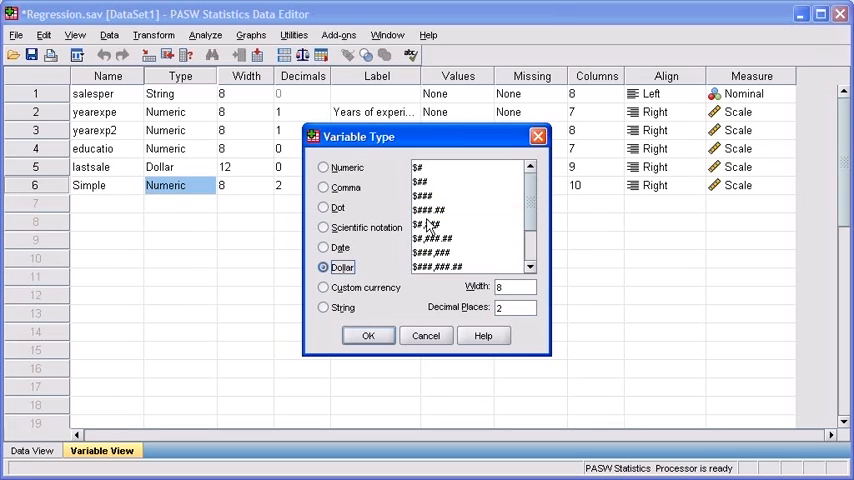
click(430, 208)
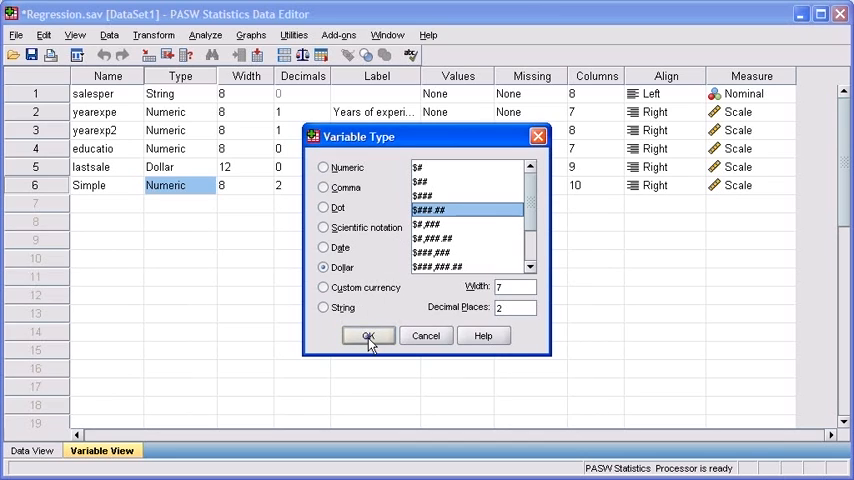
click(368, 336)
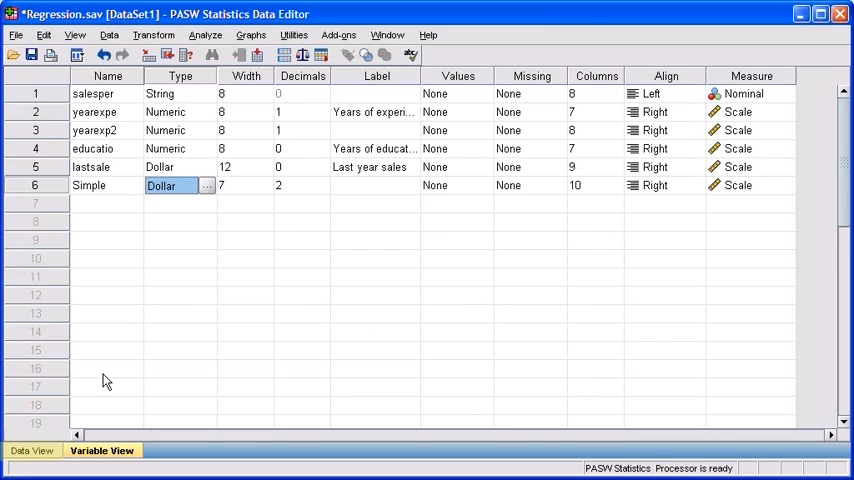
click(32, 450)
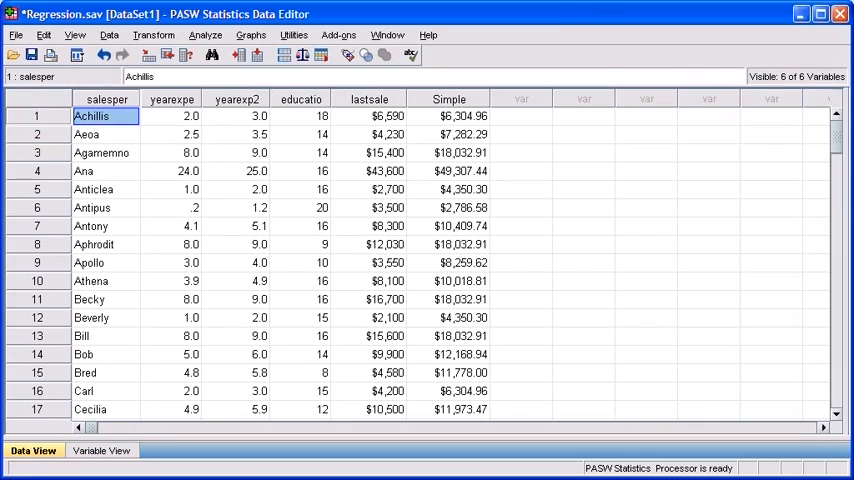